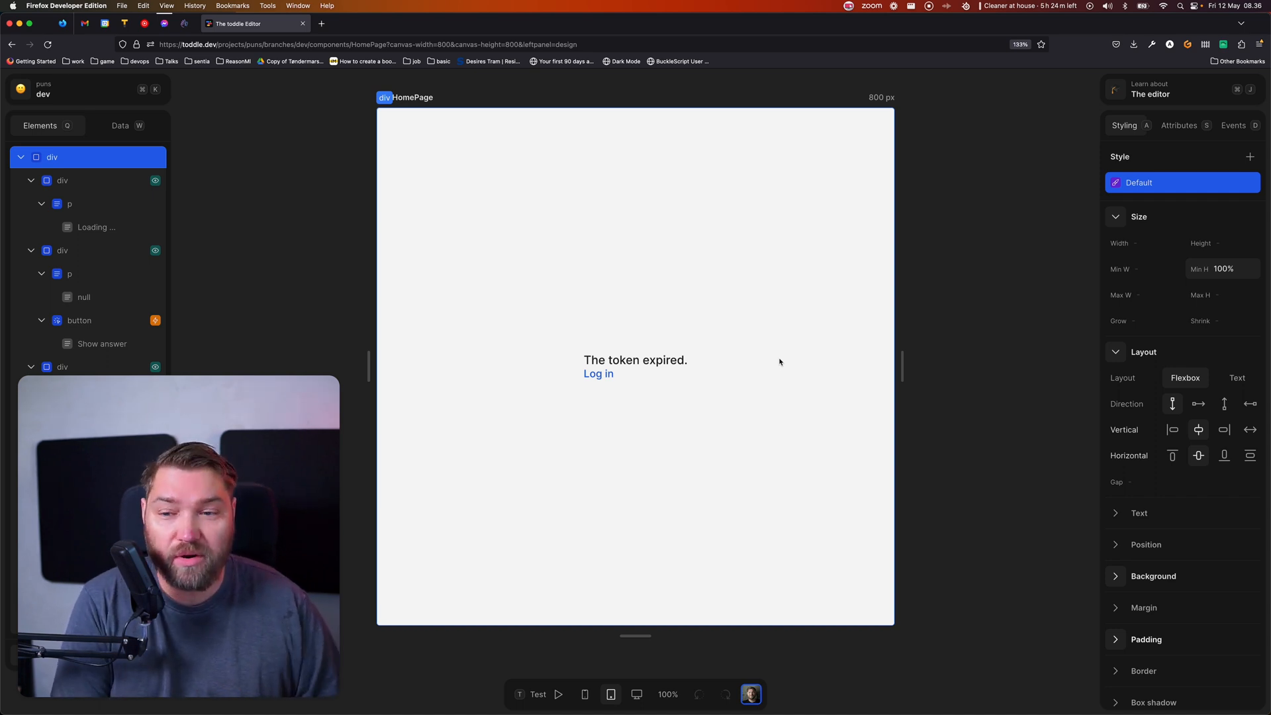
mouse_move(496, 269)
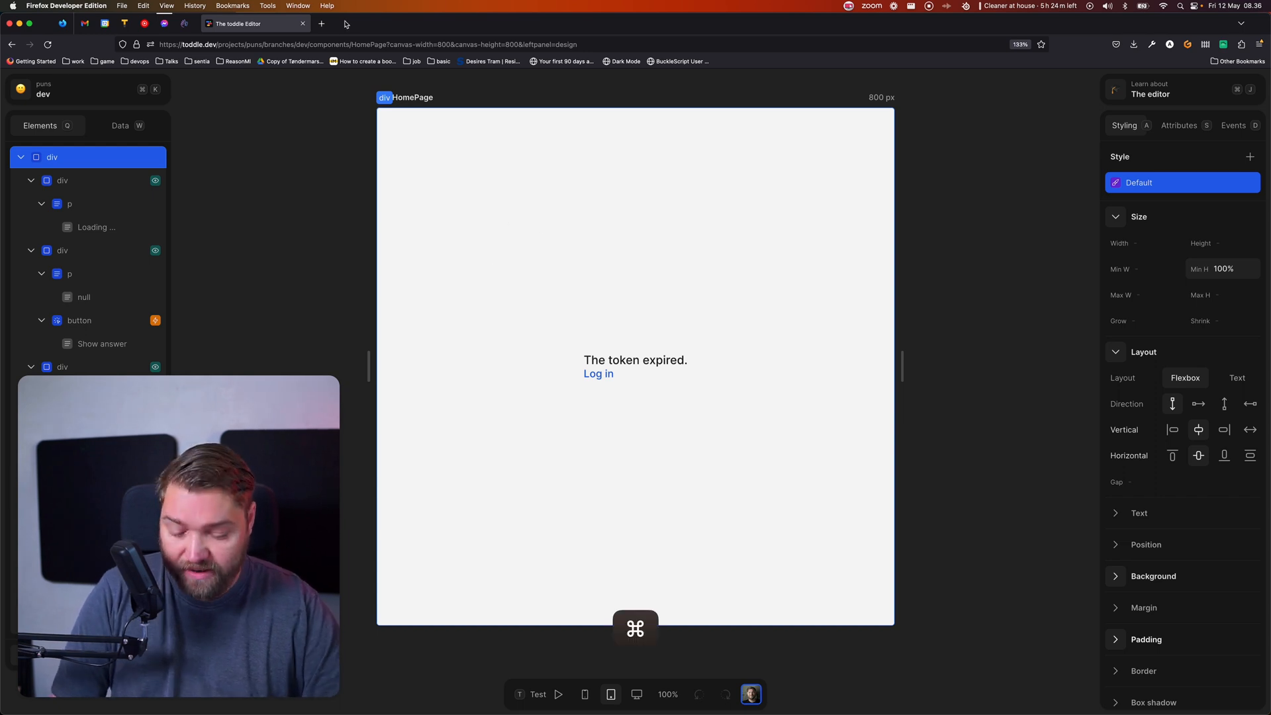
- Open the toddle extension for toddle.dev from the Firefox Add-ons 'toddle' search results
type("figma.com/")
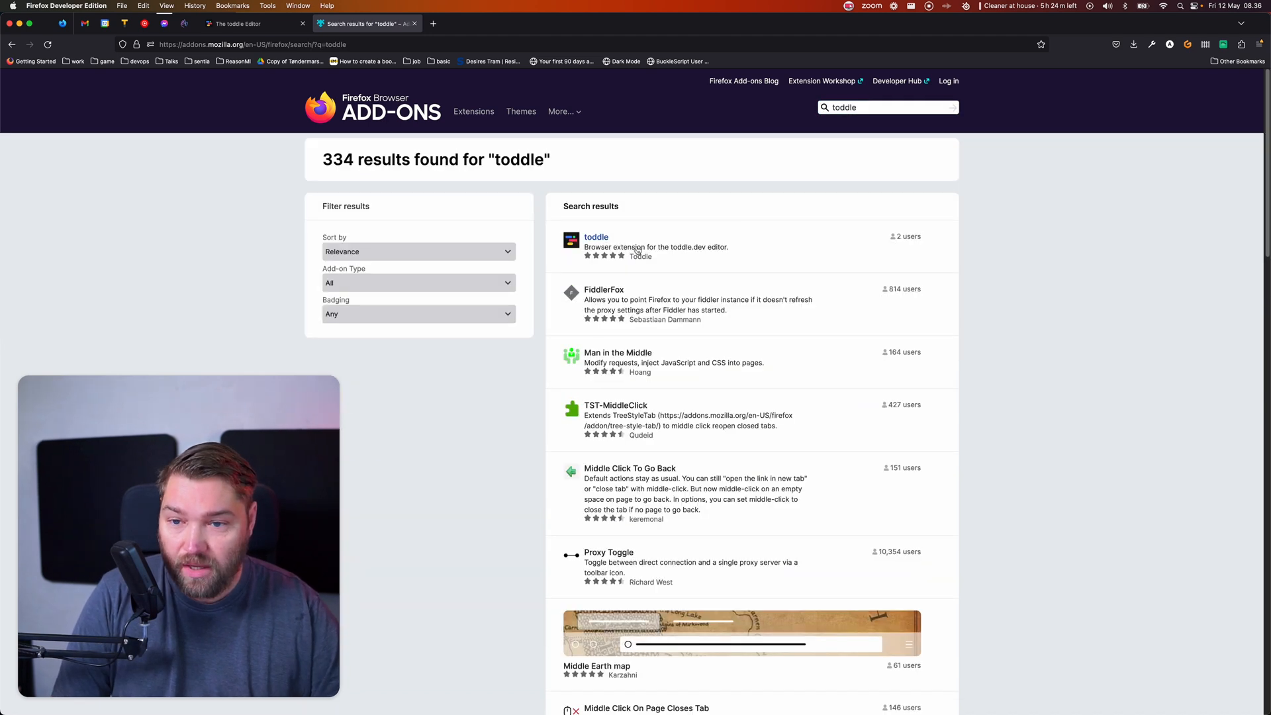
left_click(596, 237)
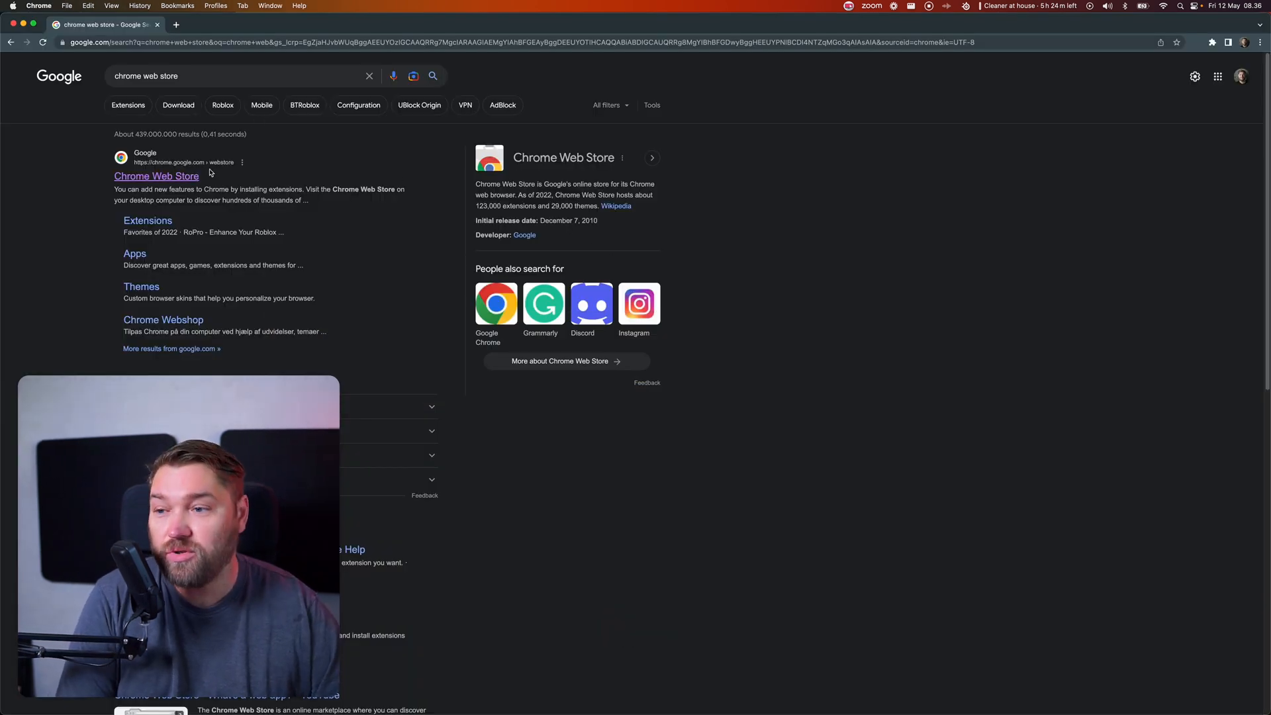
- Go to Chrome Web Store's extensions page and enter 'toddle' in the store search
left_click(156, 176)
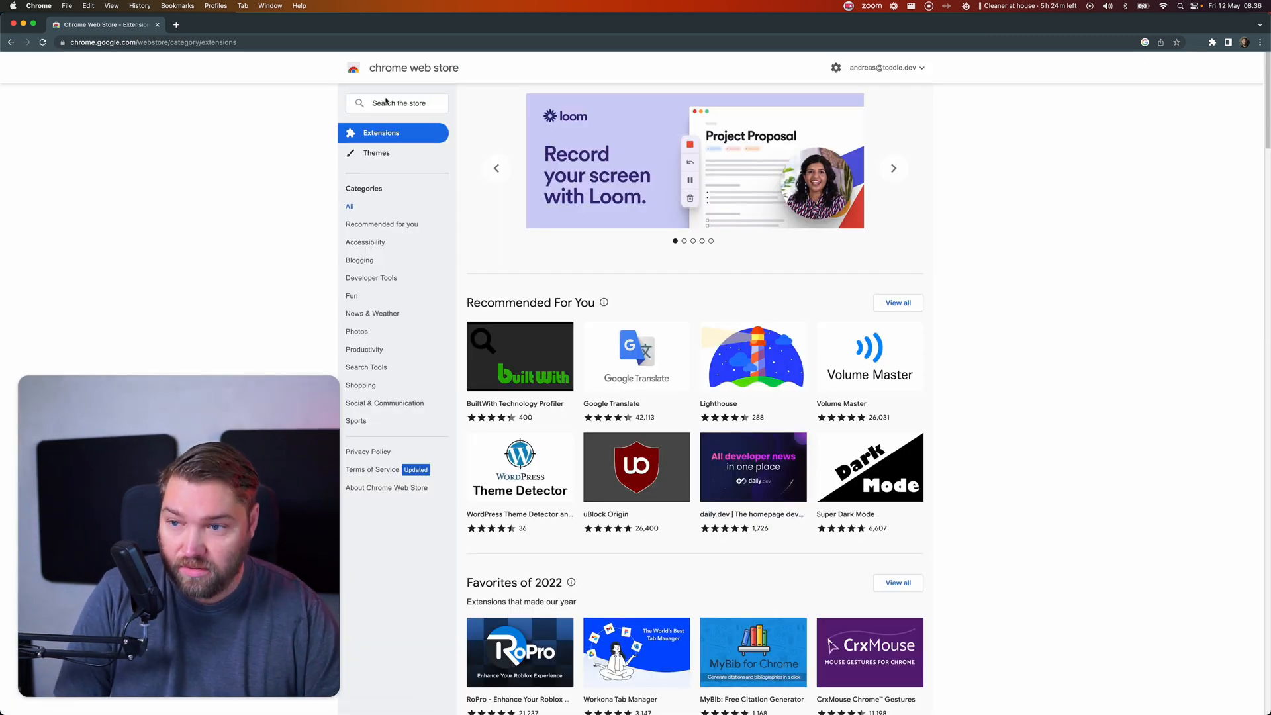
type("toddle")
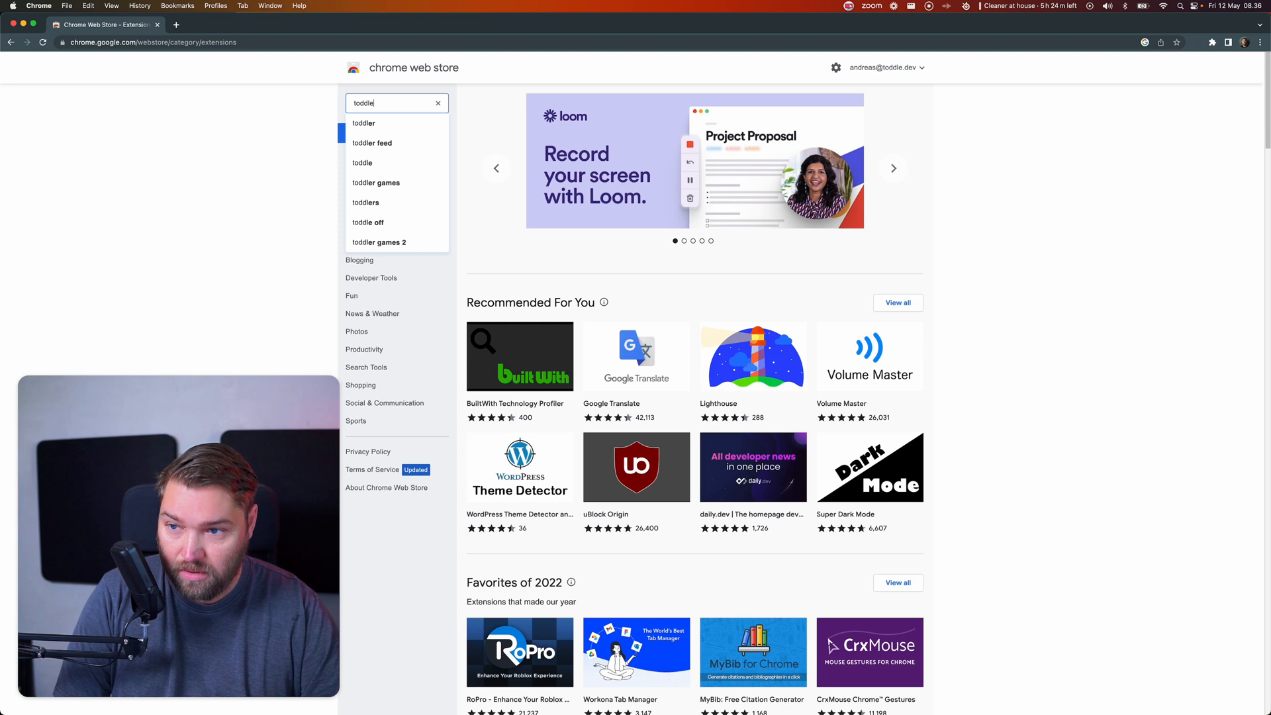